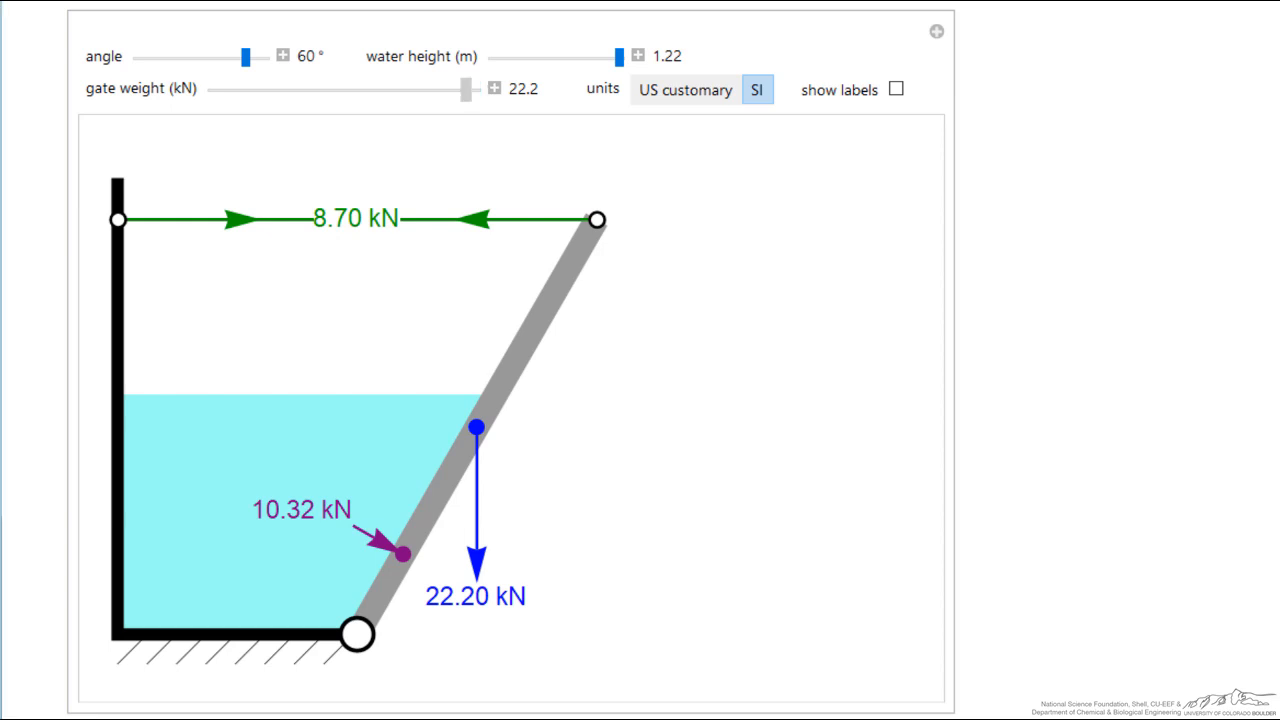
Step: Reduce the gate weight from 22.2 kN to 16.5 kN, dropping cable tension to 7.06 kN
left_click_drag(462, 90, 404, 90)
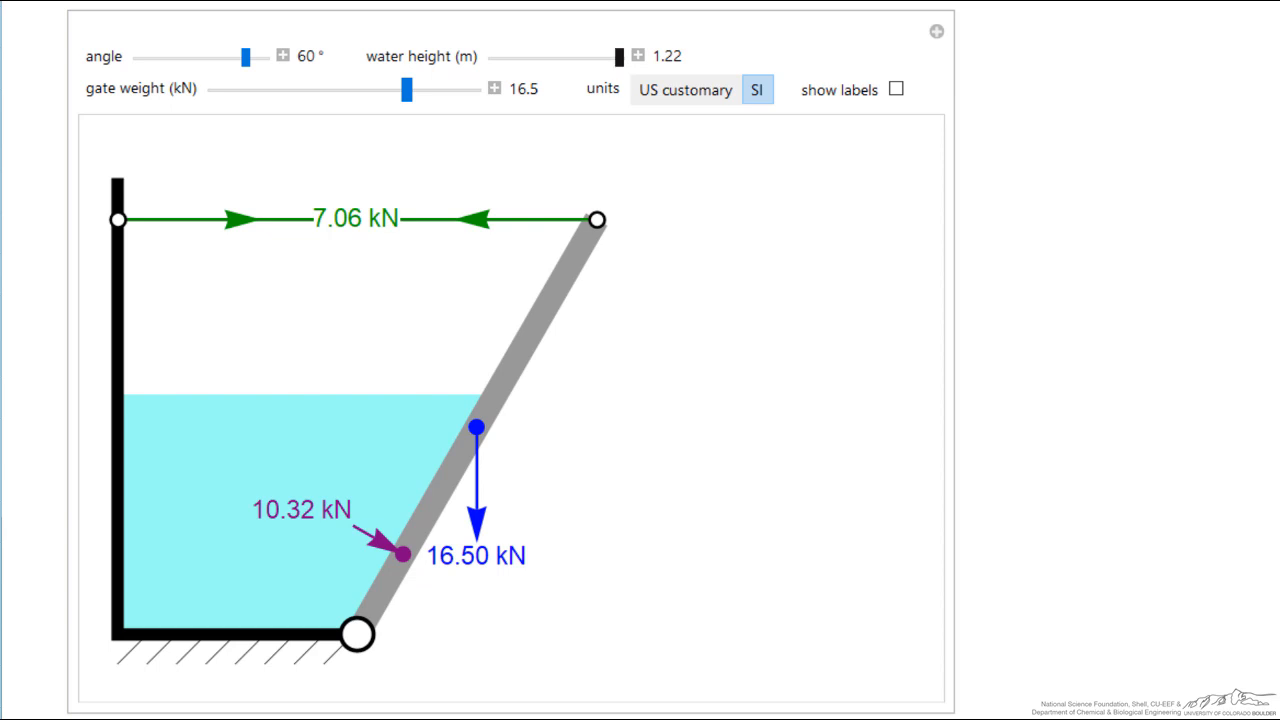
Step: Lower the water to 0.91 m, vary gate weight (15.3, 11.7, 19.3 kN), ending at 1.04 m water and 19.8 kN
left_click_drag(618, 56, 572, 56)
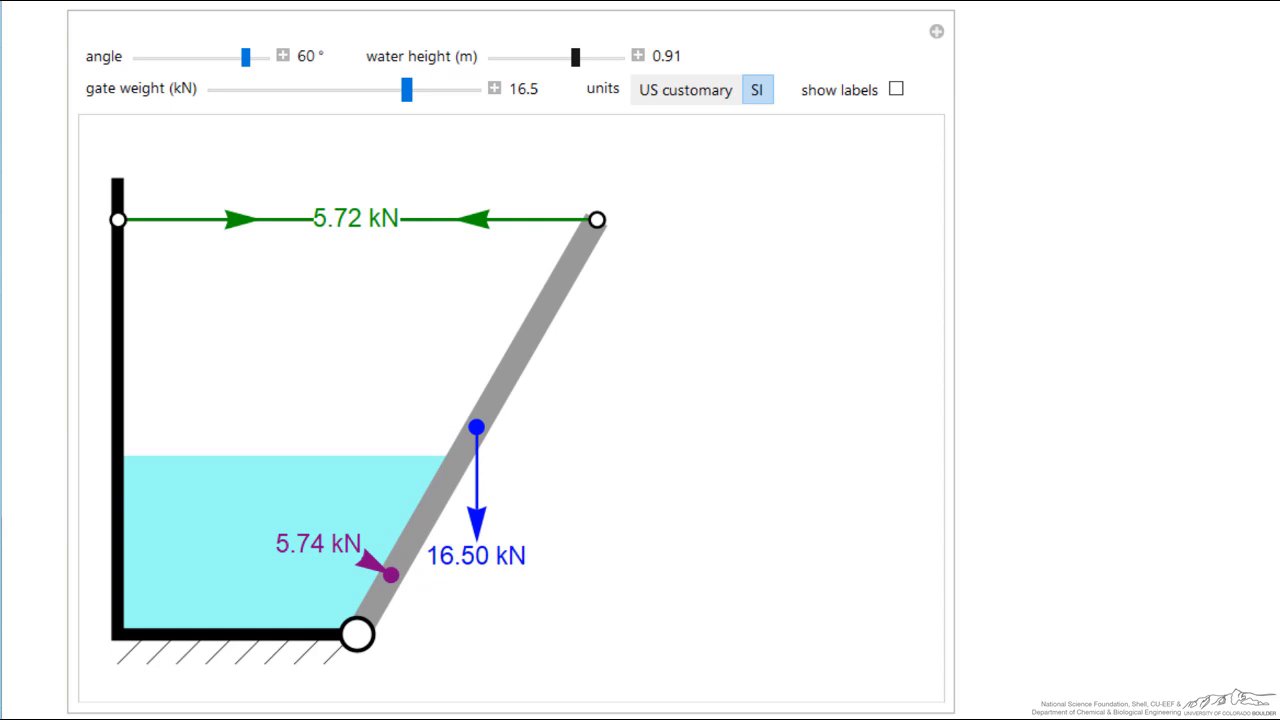
left_click_drag(406, 90, 392, 90)
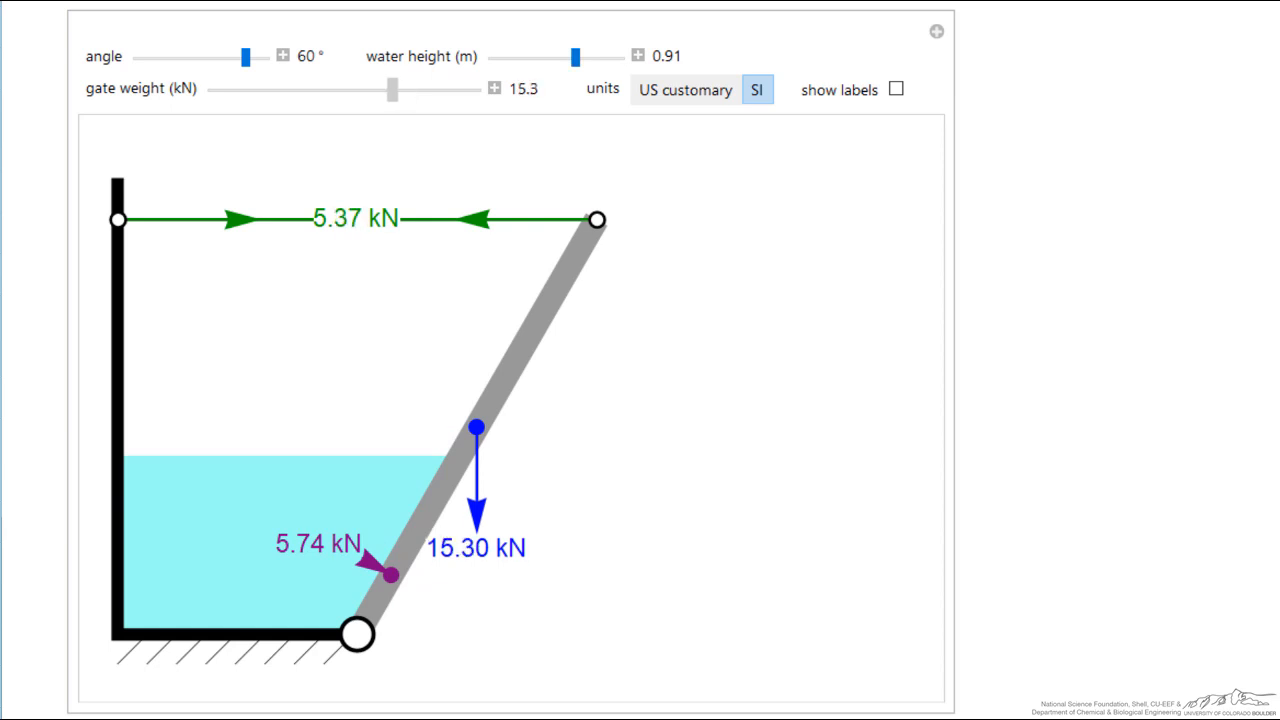
left_click_drag(392, 90, 348, 90)
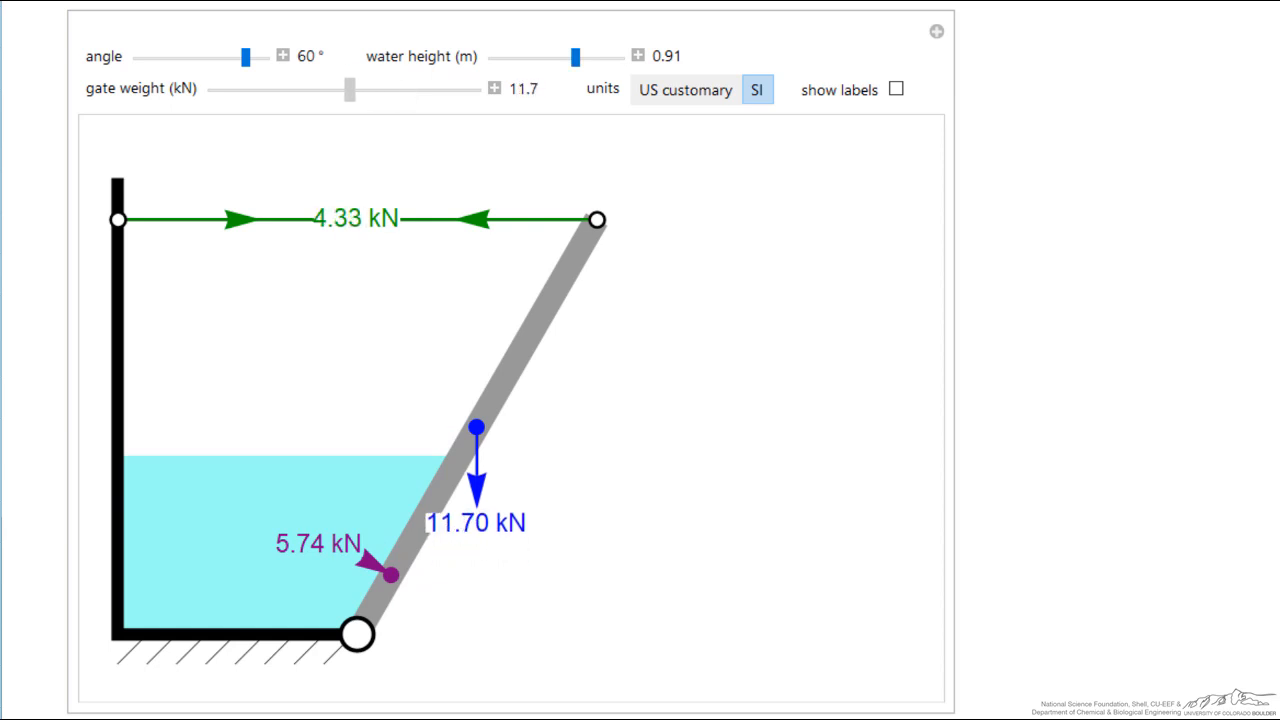
left_click_drag(348, 90, 436, 90)
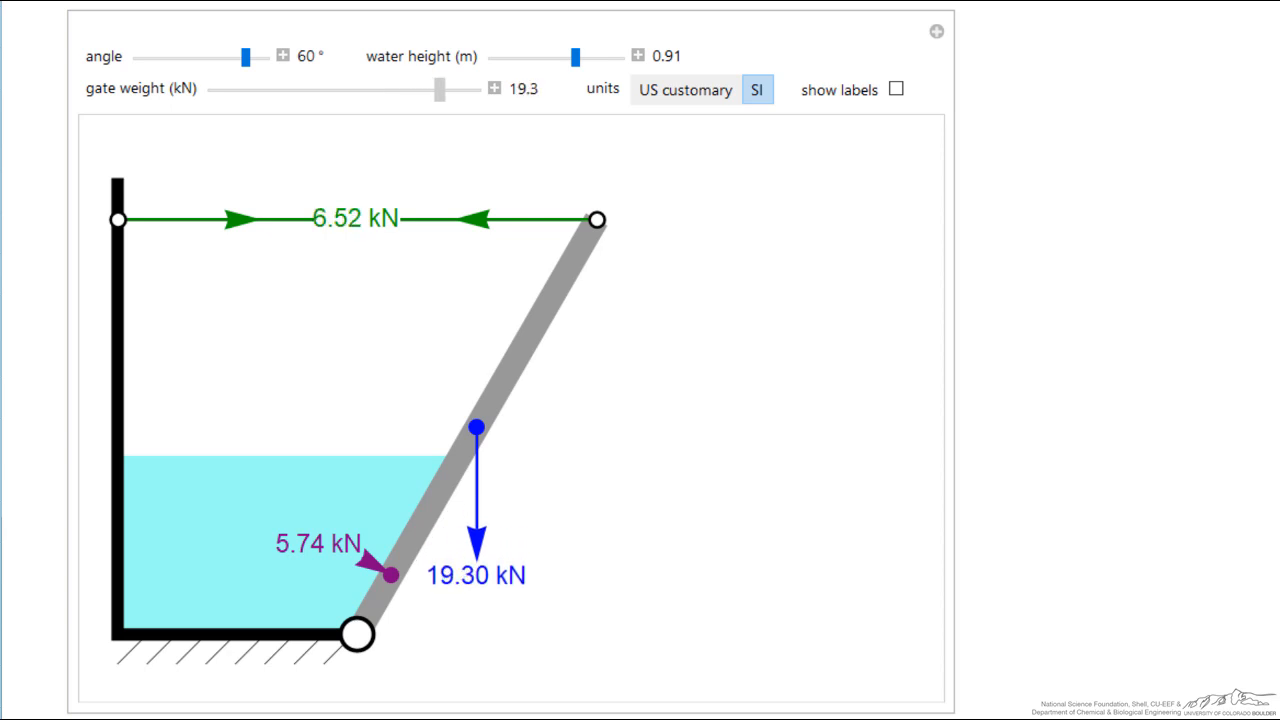
left_click_drag(576, 56, 592, 56)
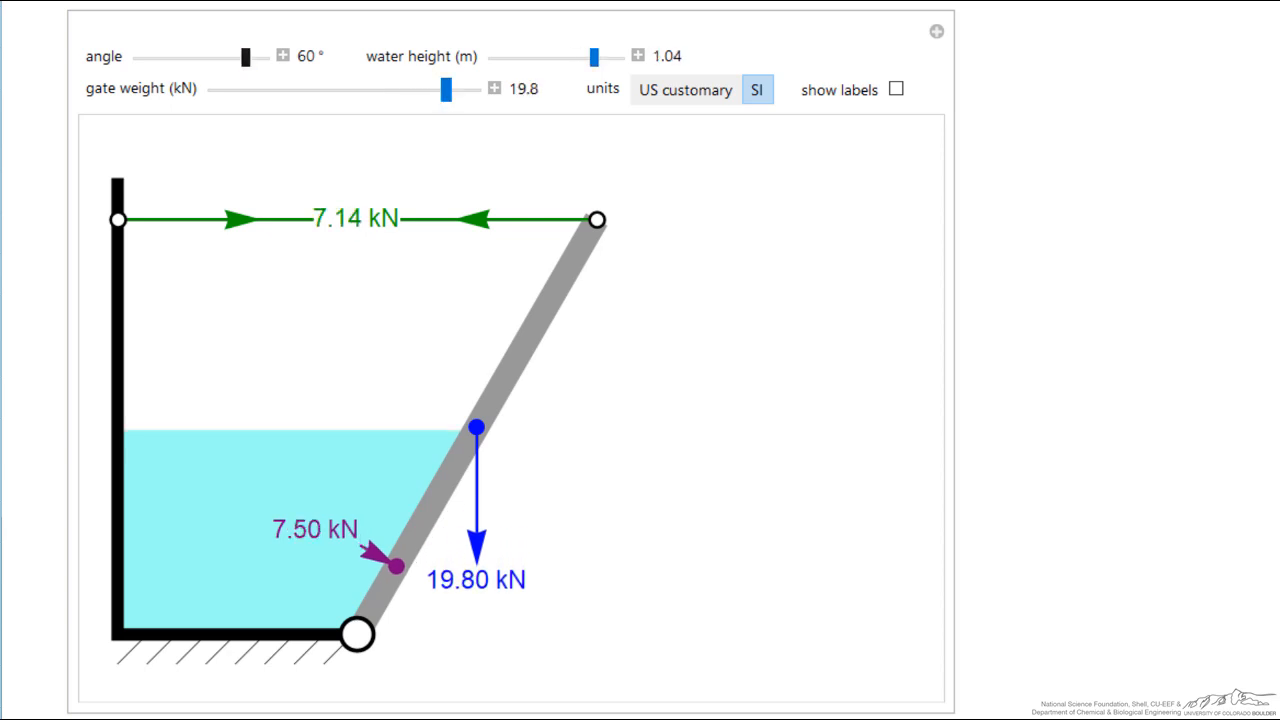
Step: Step the gate angle down from 60° through 53°, 49°, 44° to 38°, reaching 16.63 kN tension
left_click_drag(244, 56, 220, 56)
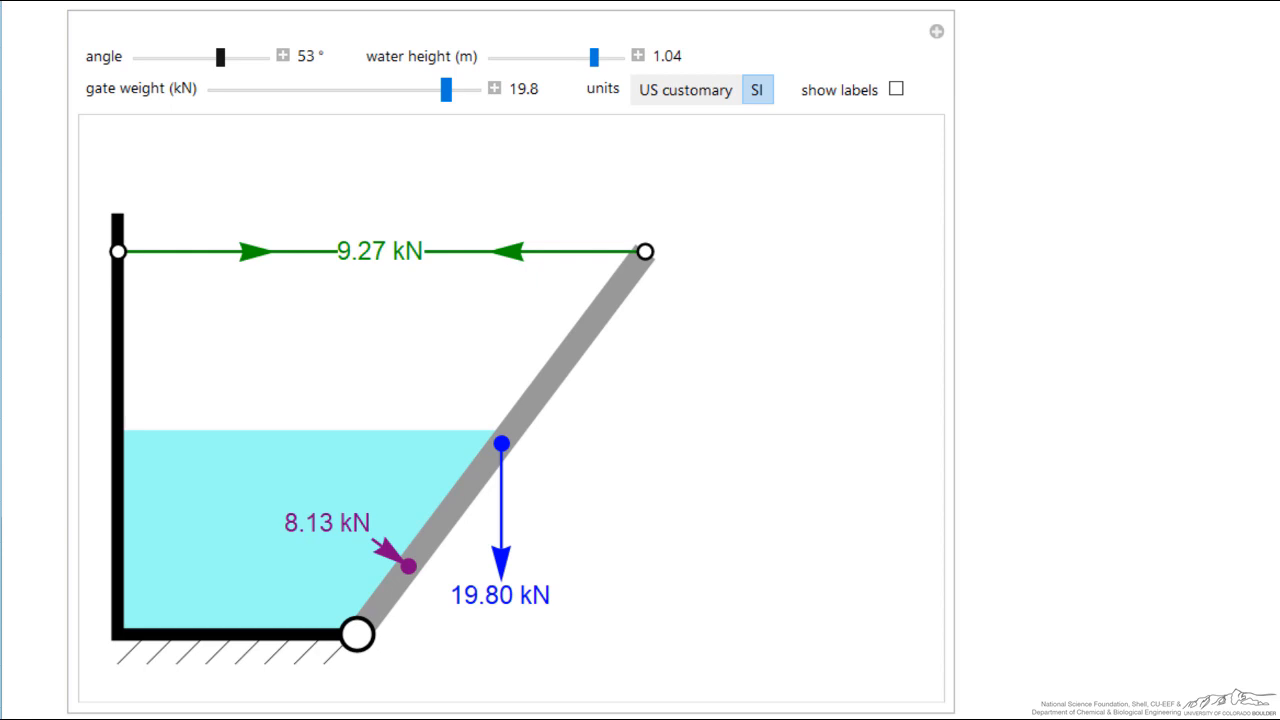
left_click_drag(220, 56, 208, 56)
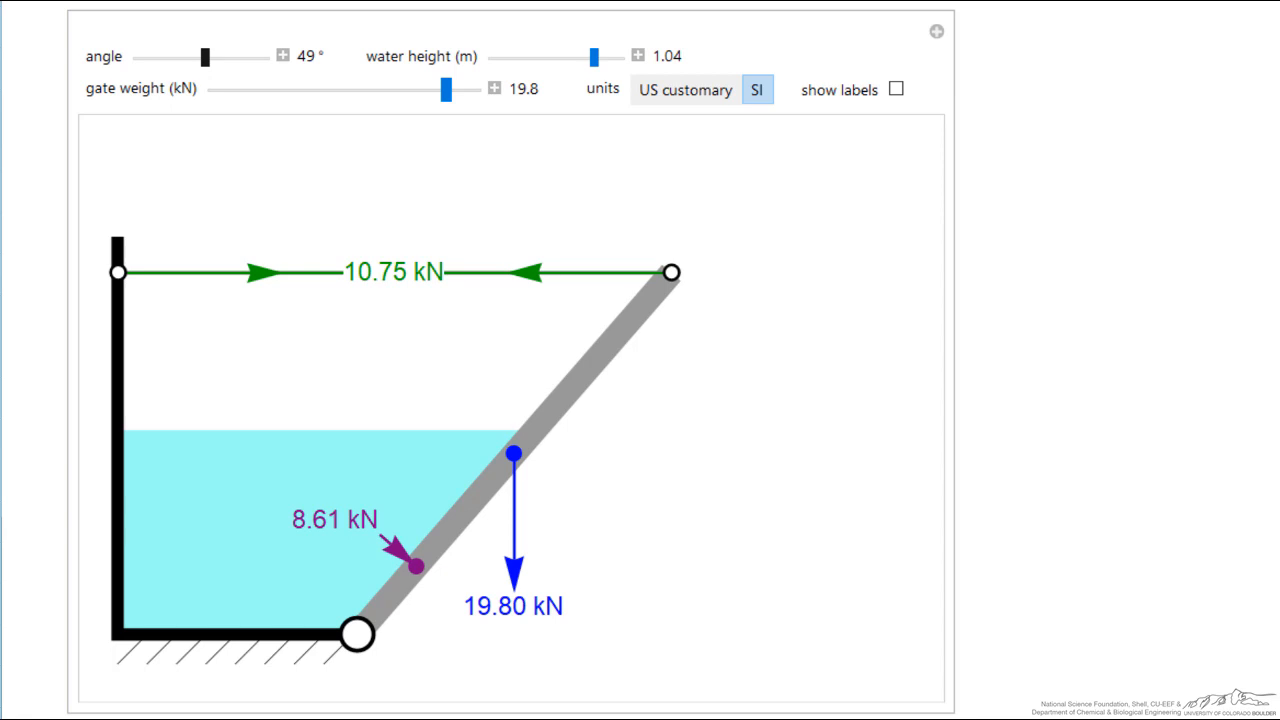
mouse_move(204, 56)
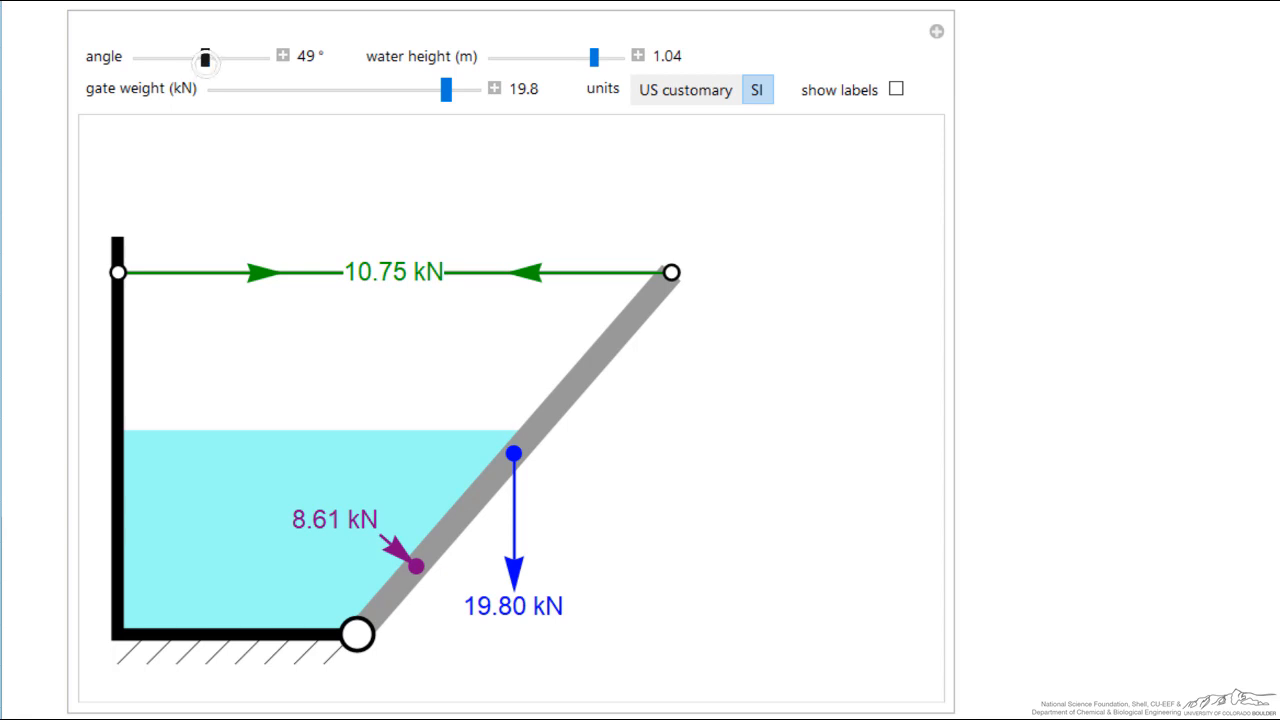
left_click_drag(204, 60, 188, 56)
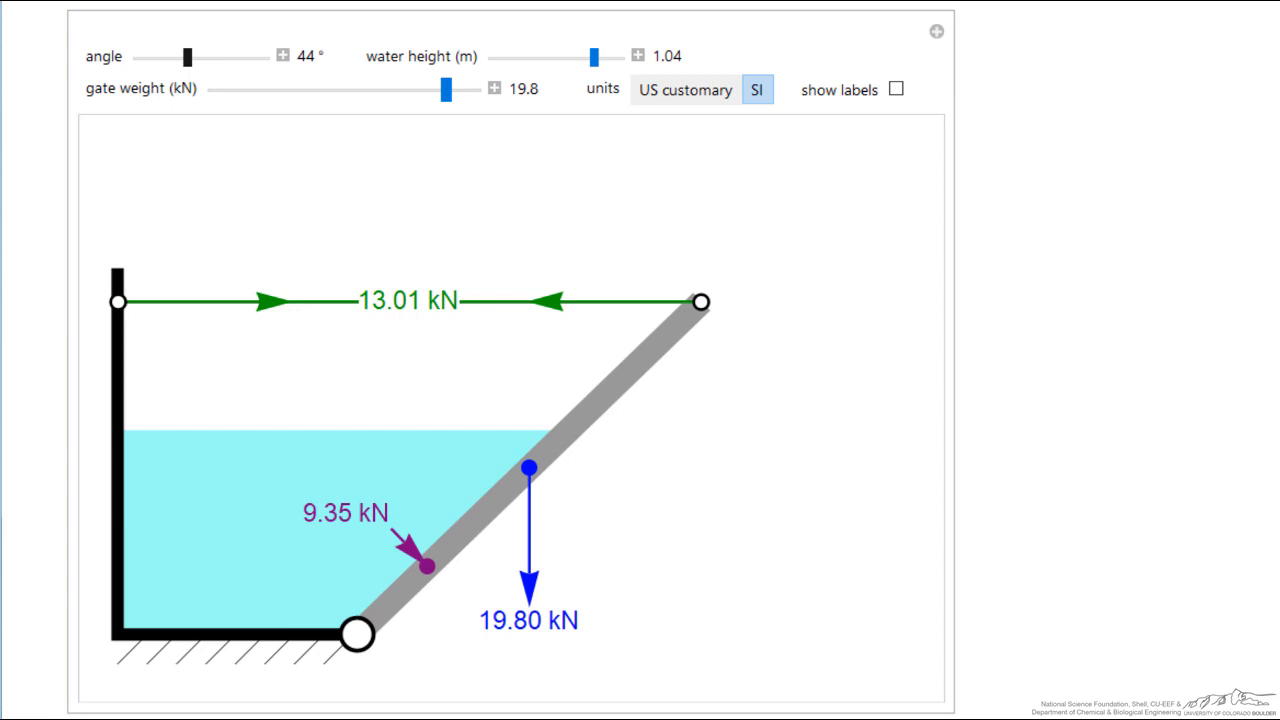
left_click_drag(188, 56, 166, 56)
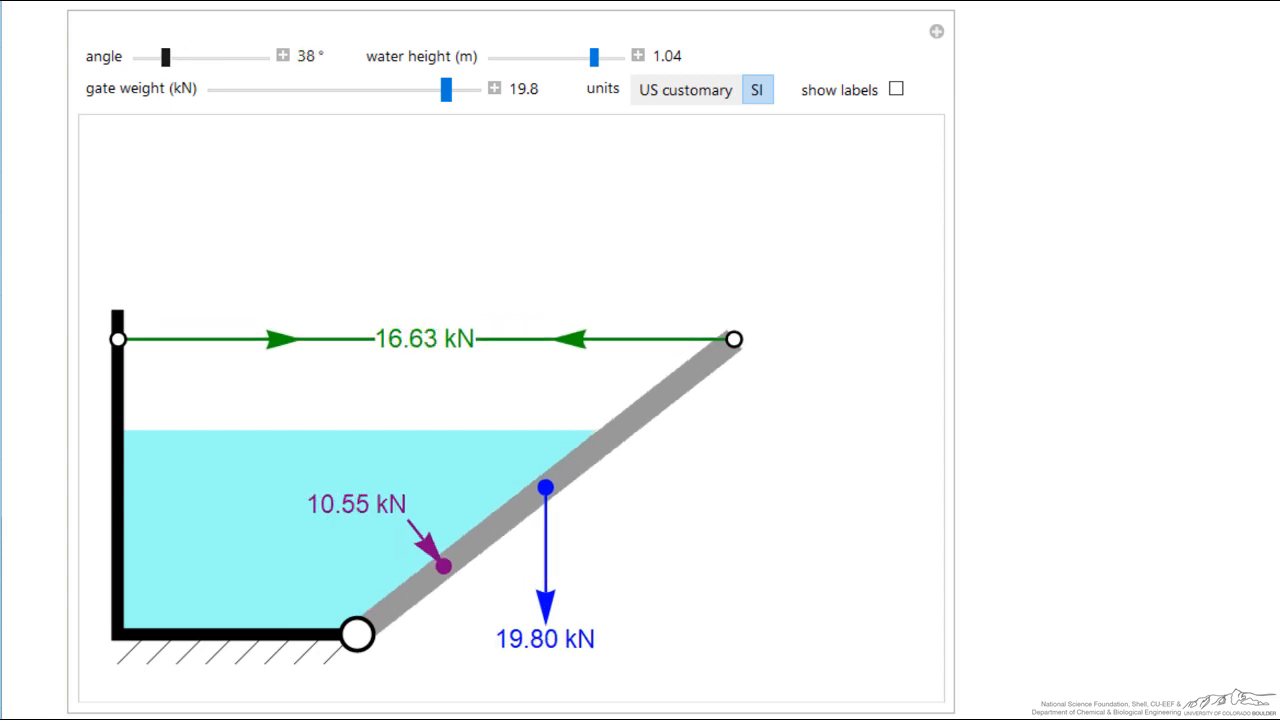
right_click(164, 56)
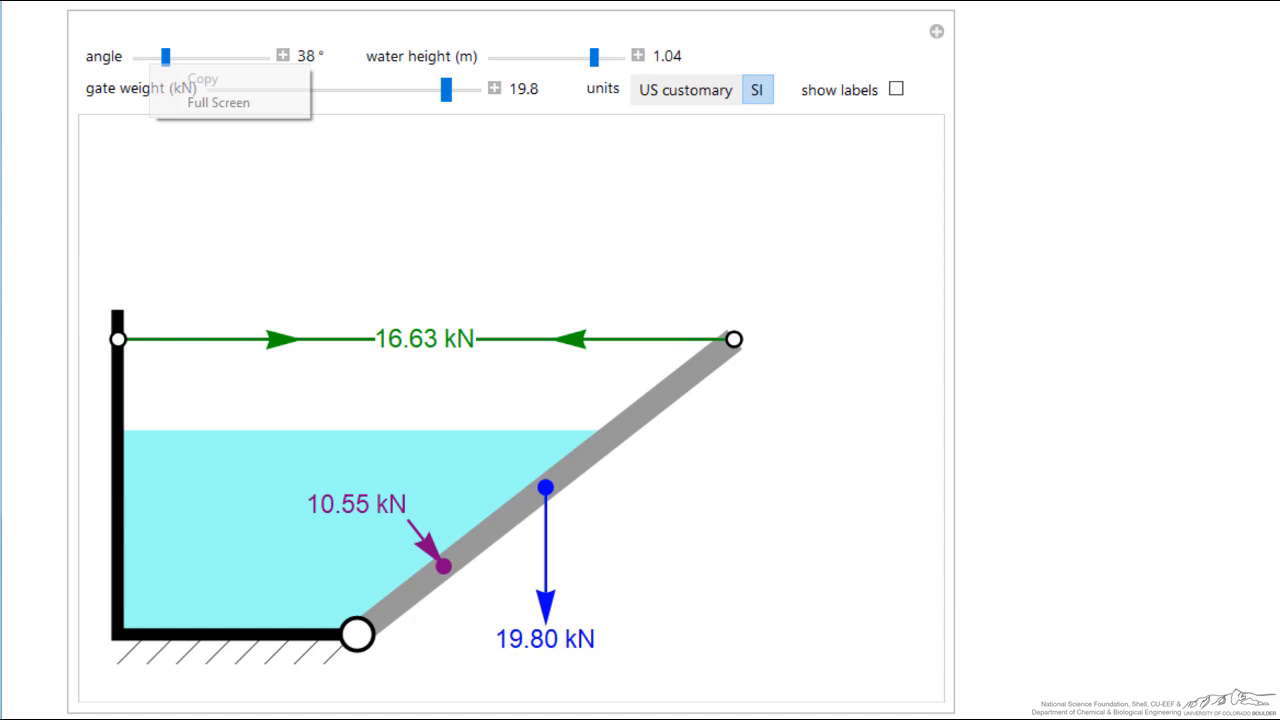
Step: Push the angle to 35° until the cable snaps, then restore a stable 43° with 13.53 kN tension
left_click_drag(164, 56, 152, 56)
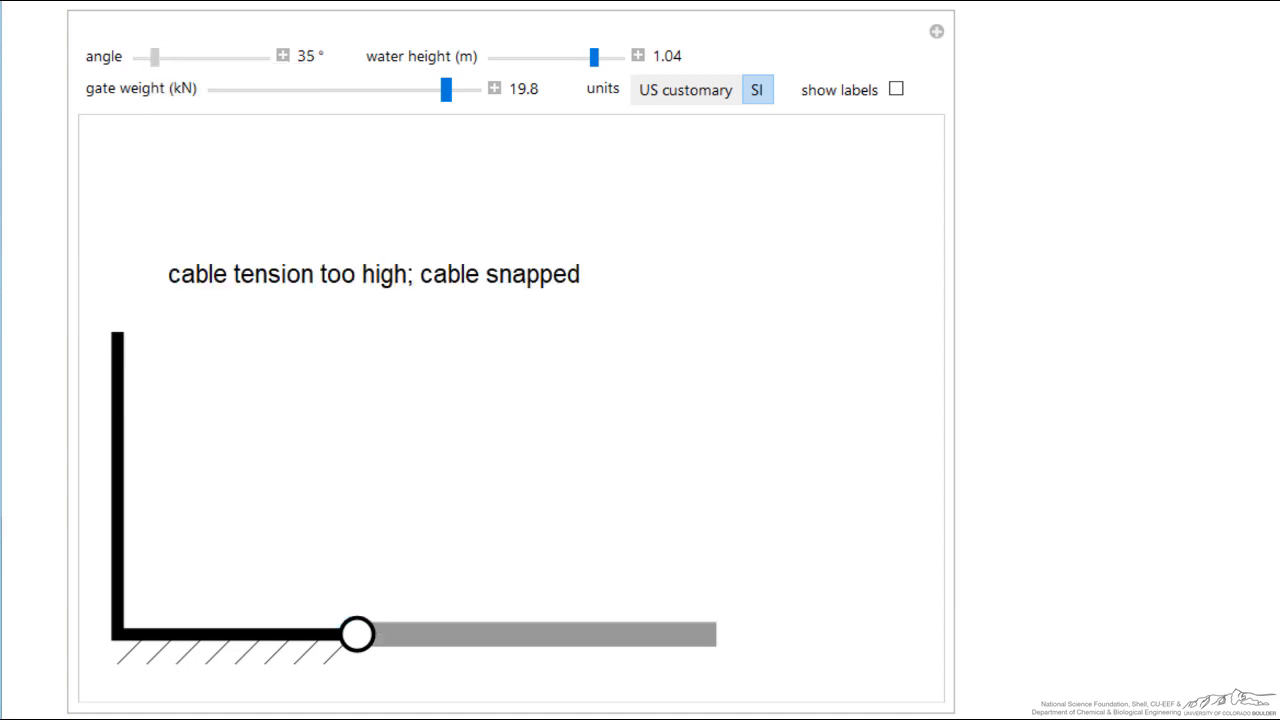
left_click_drag(152, 56, 186, 56)
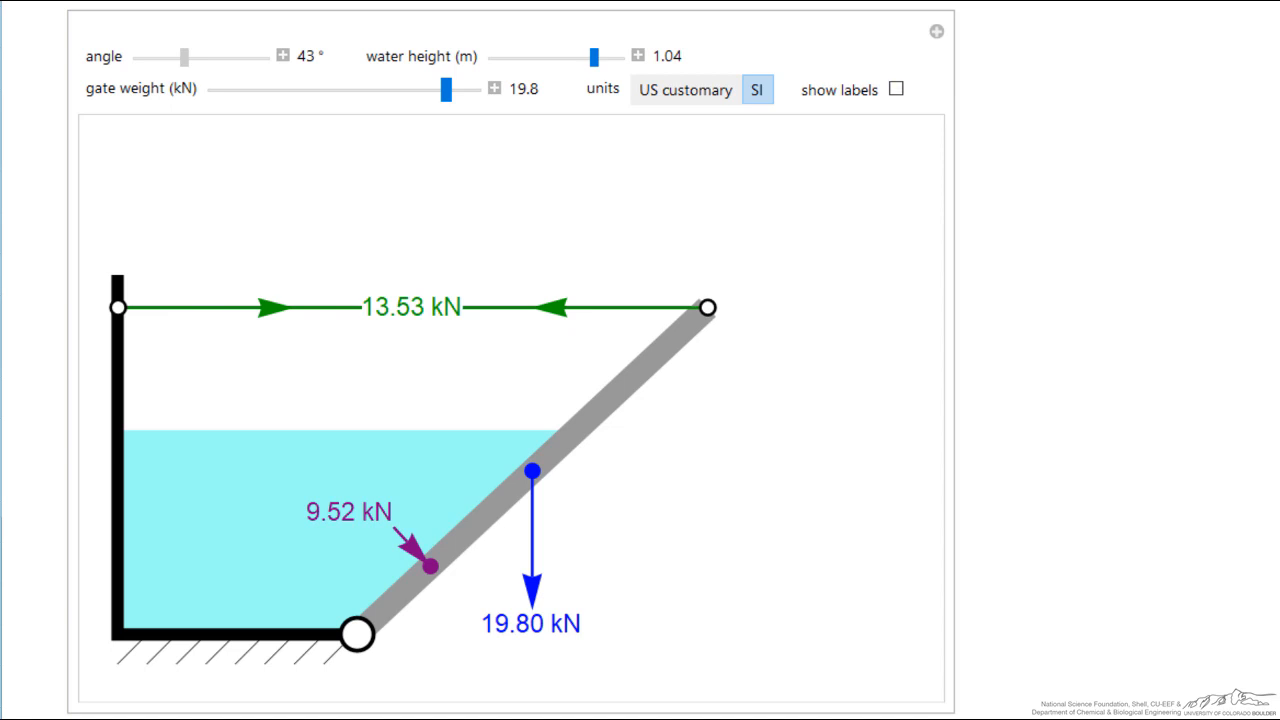
Step: Show distance labels, set the angle to 53°, view US customary units, then return to SI
left_click(896, 88)
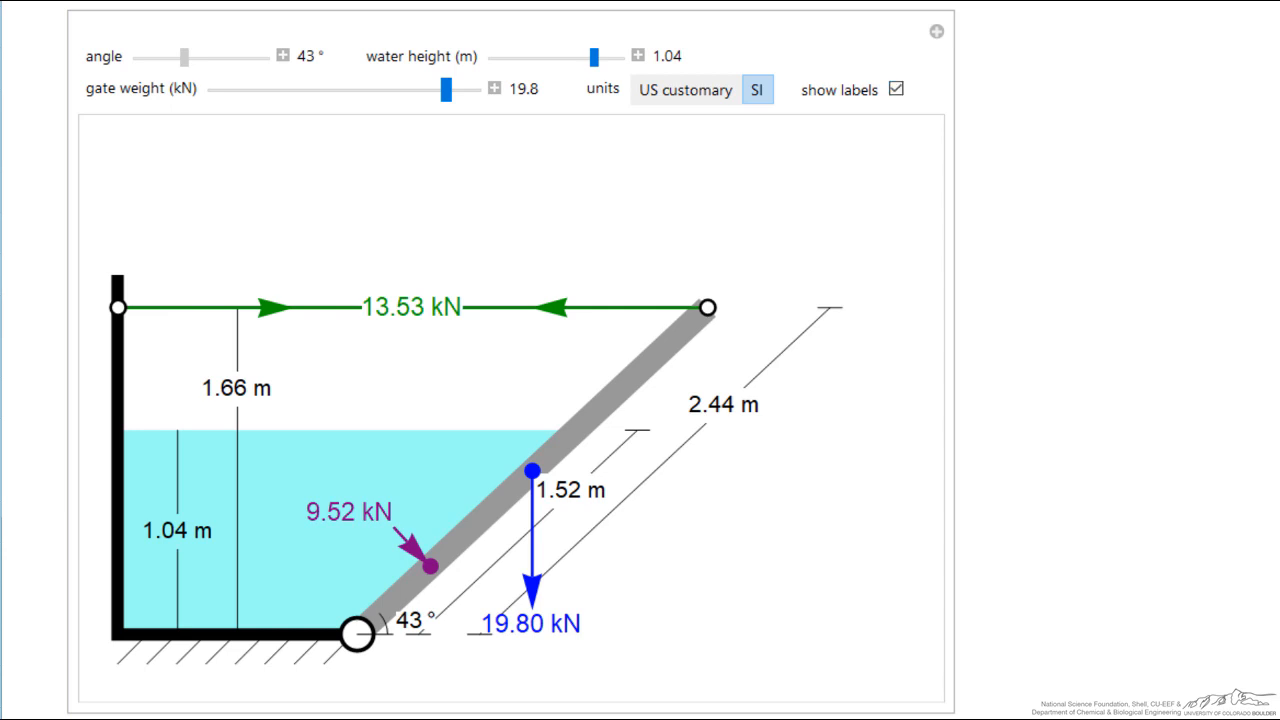
left_click_drag(180, 56, 220, 56)
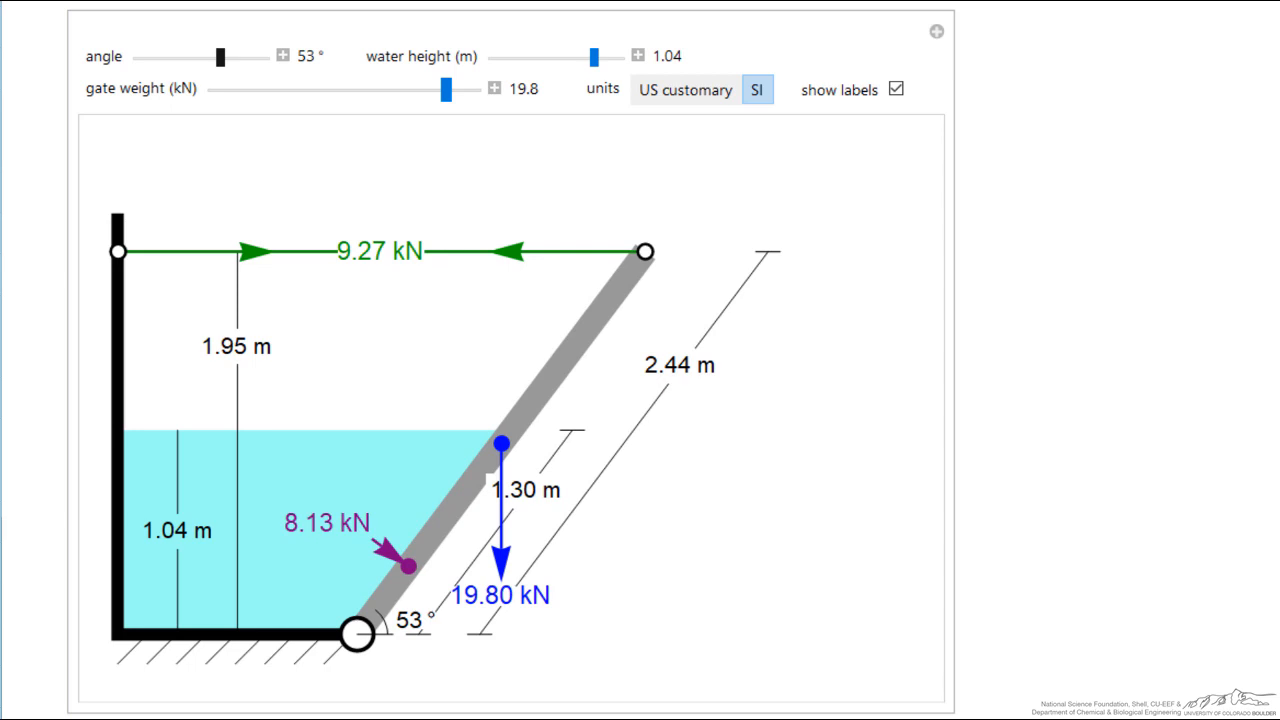
left_click(684, 90)
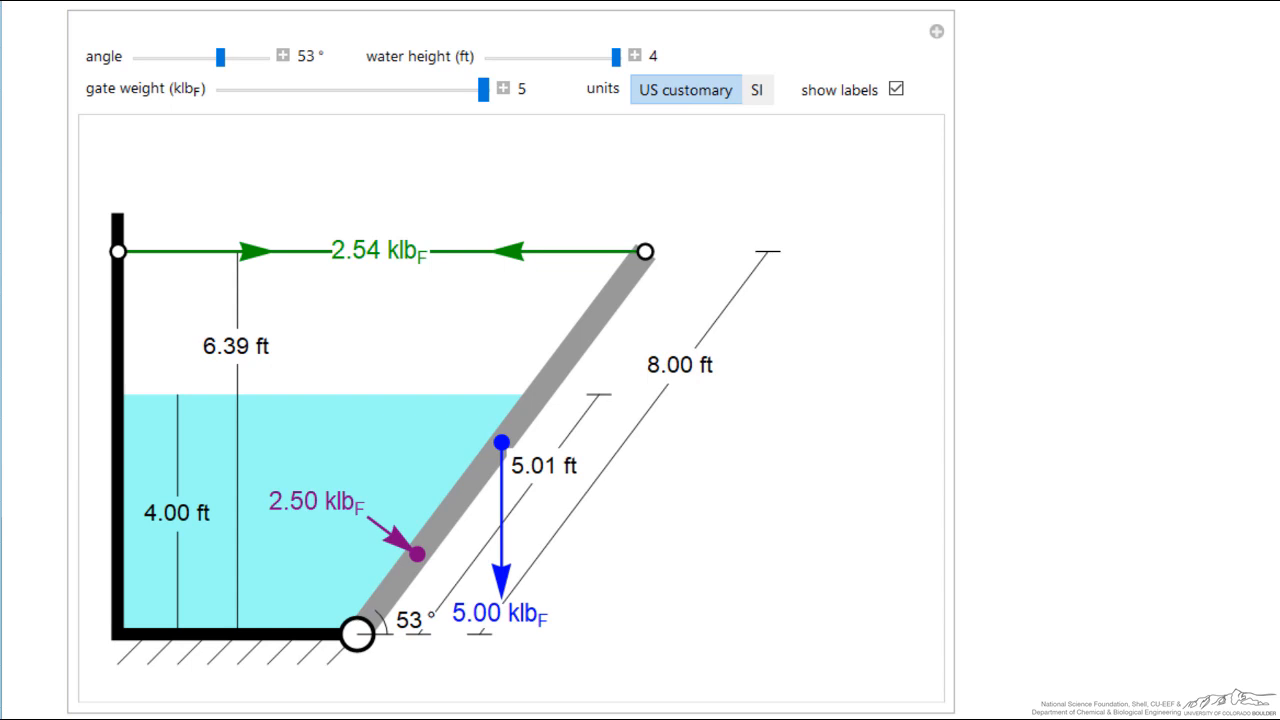
left_click(756, 90)
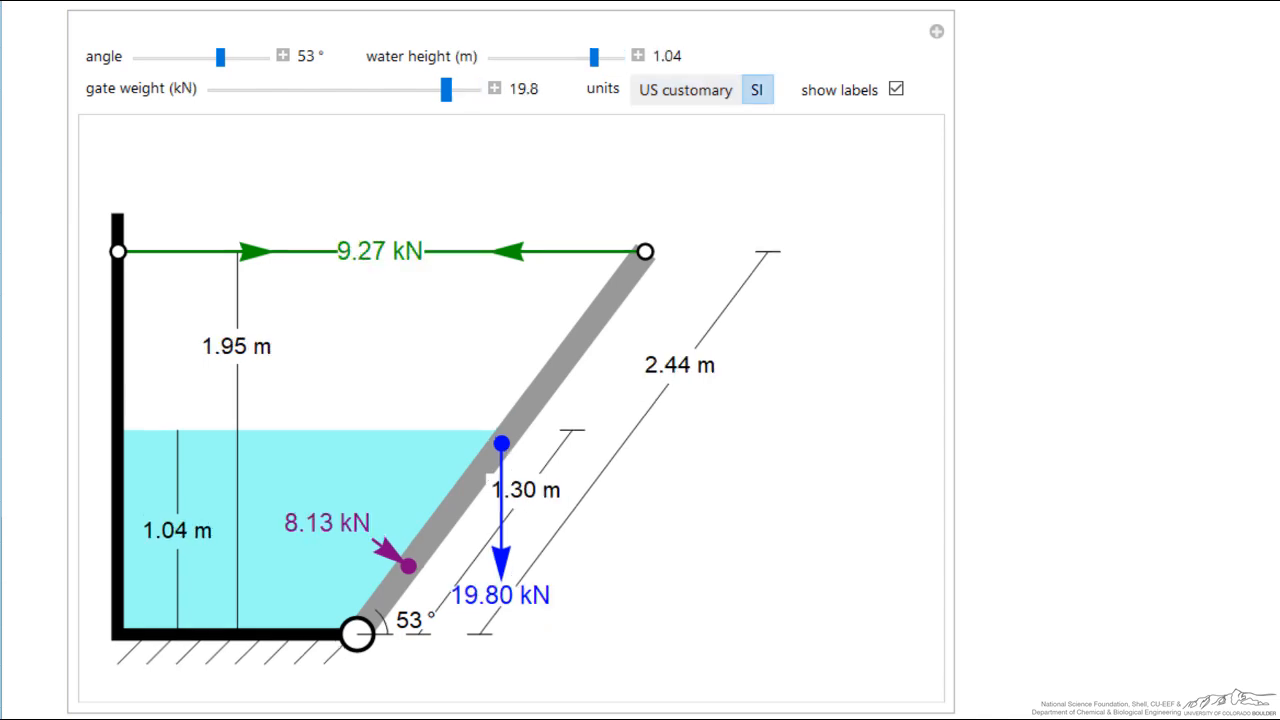